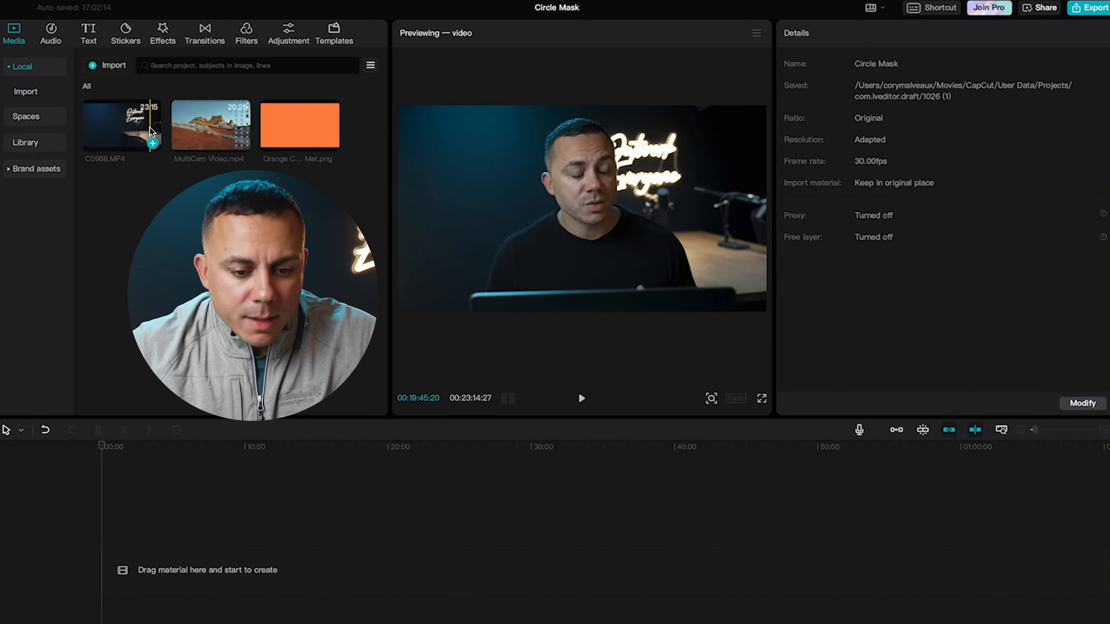
Step: Preview the screen recording, then add the C0968.MP4 talking-head clip to the timeline
{"action": "left_click", "coordinate": [210, 125]}
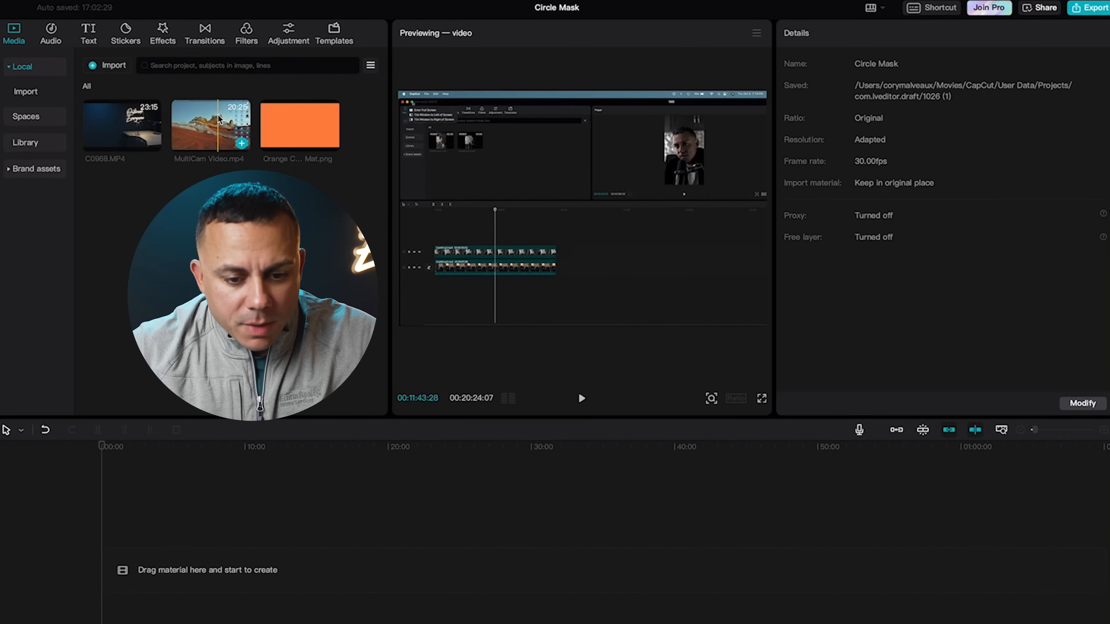
{"action": "left_click", "coordinate": [300, 125]}
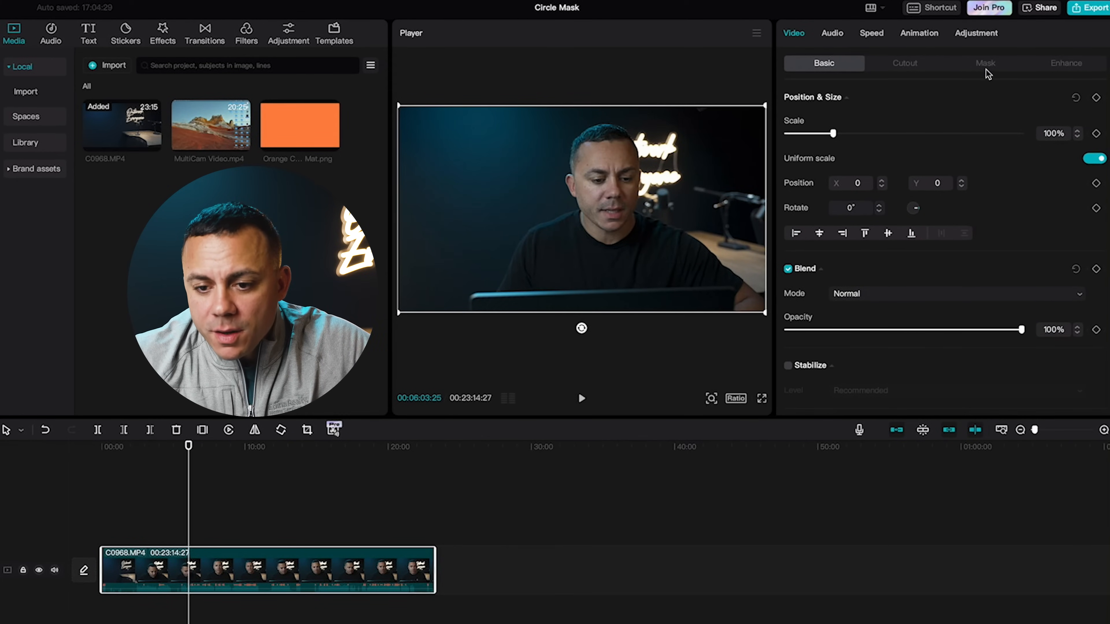
Step: Apply a Circle mask to the talking-head clip and enlarge it around the face
{"action": "left_click", "coordinate": [984, 63]}
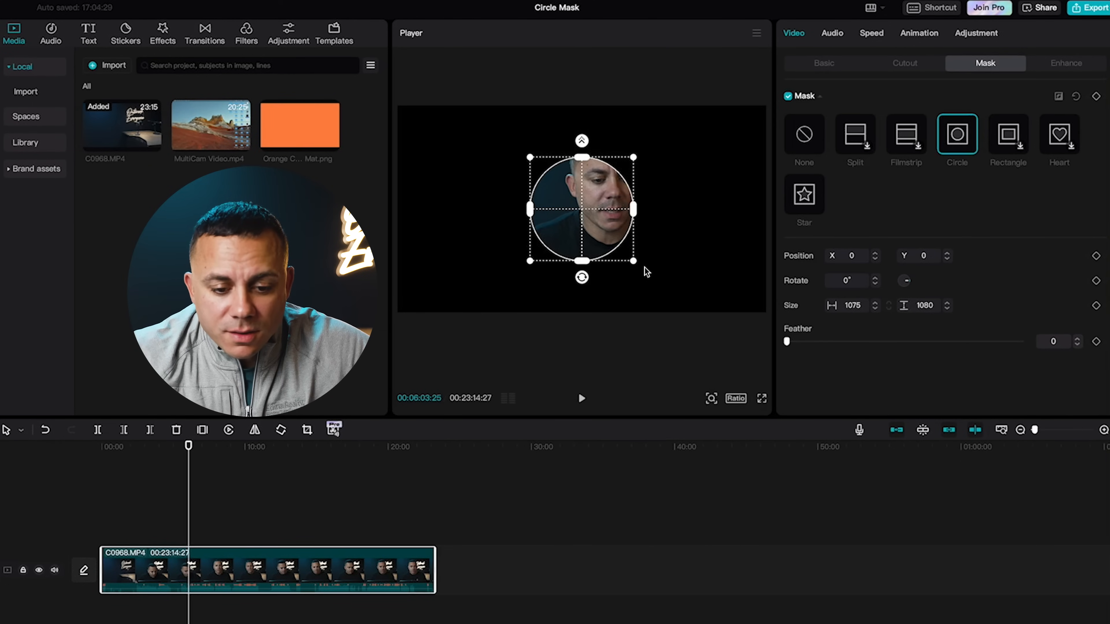
{"action": "mouse_move", "coordinate": [887, 202]}
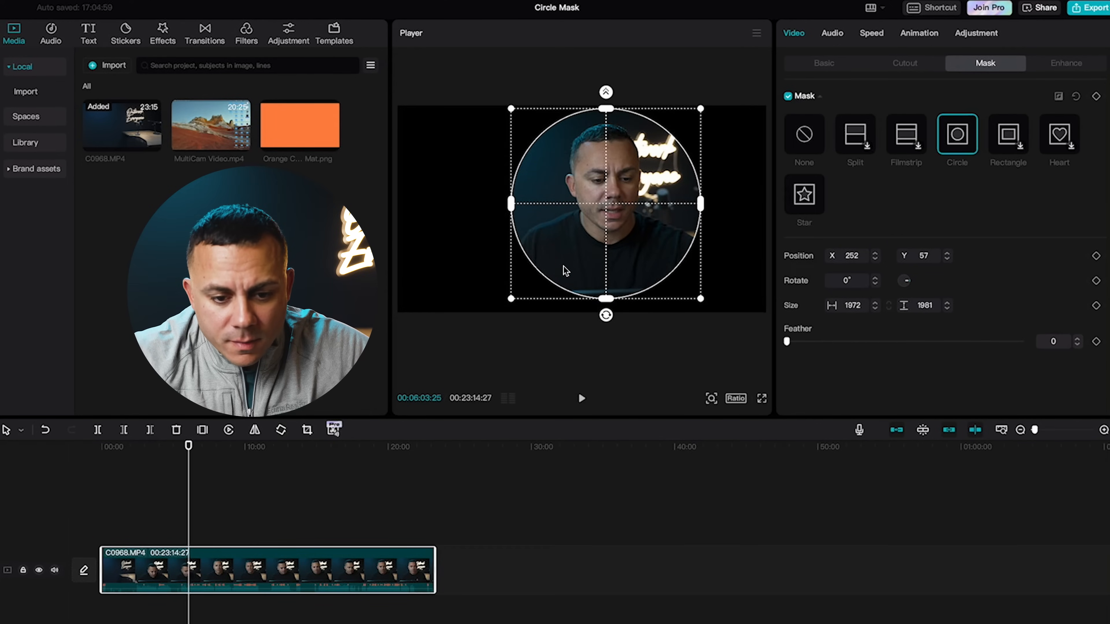
{"action": "left_click", "coordinate": [823, 63]}
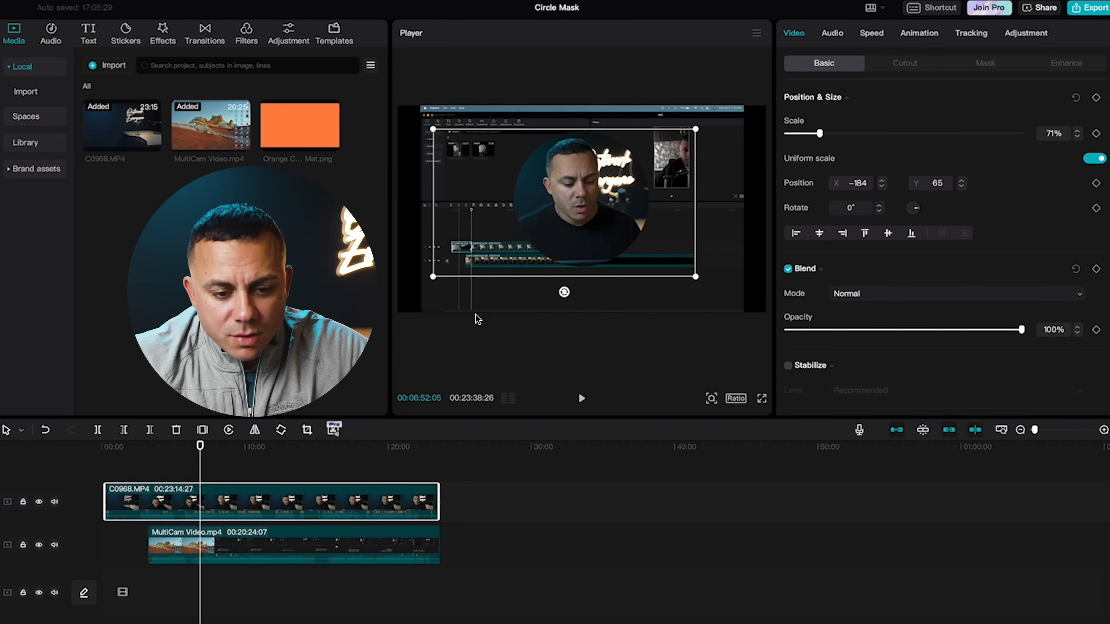
{"action": "mouse_move", "coordinate": [498, 217]}
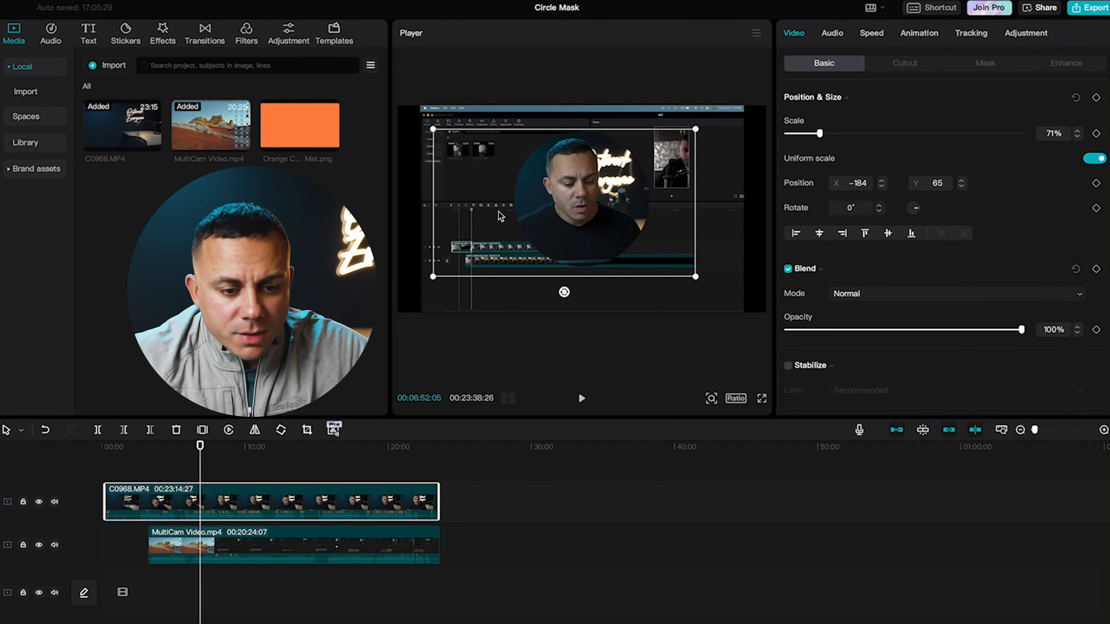
Step: Scale the MultiCam Video screen recording to about 117% so it fills the frame
{"action": "left_click", "coordinate": [283, 545]}
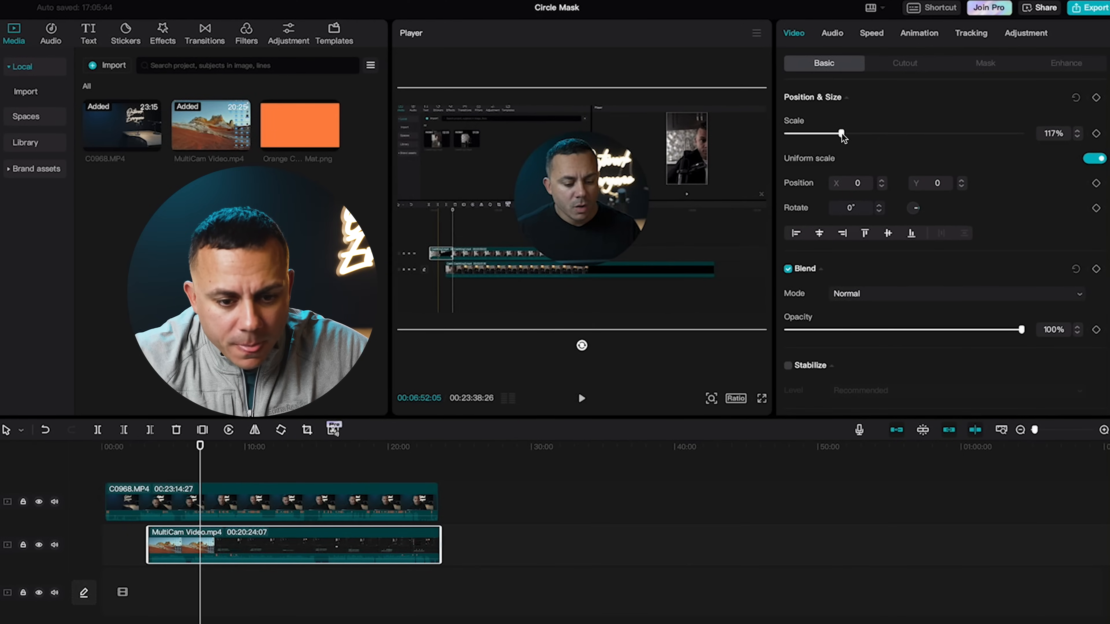
{"action": "left_click", "coordinate": [421, 446]}
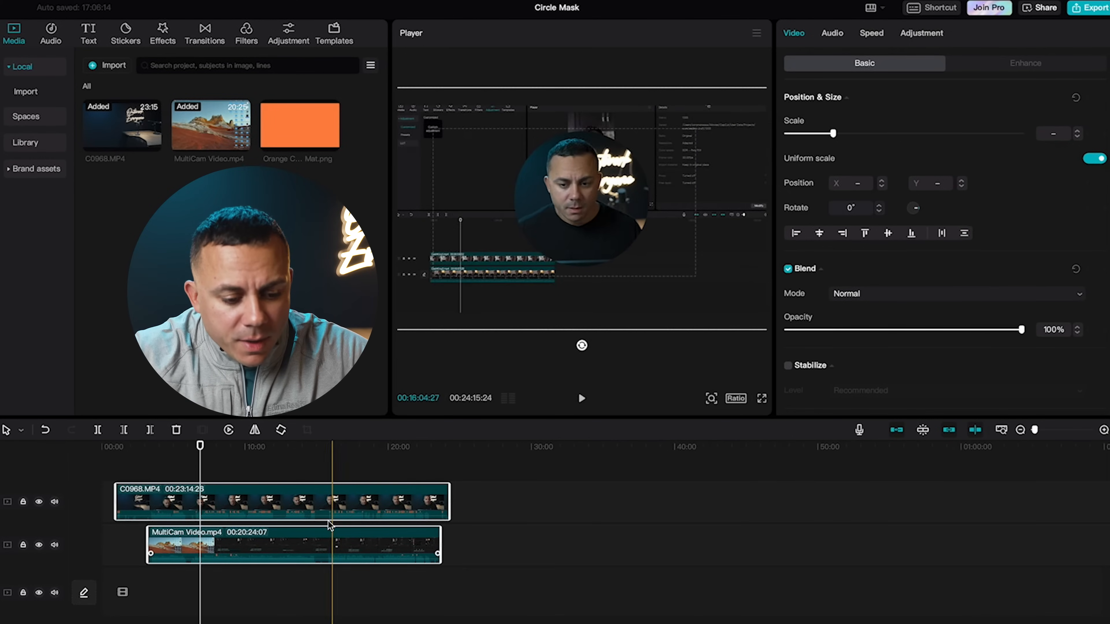
Step: Set C0968.MP4 to Scale 48% at Position X 1093, Y -562 in the bottom-right corner
{"action": "left_click", "coordinate": [297, 501]}
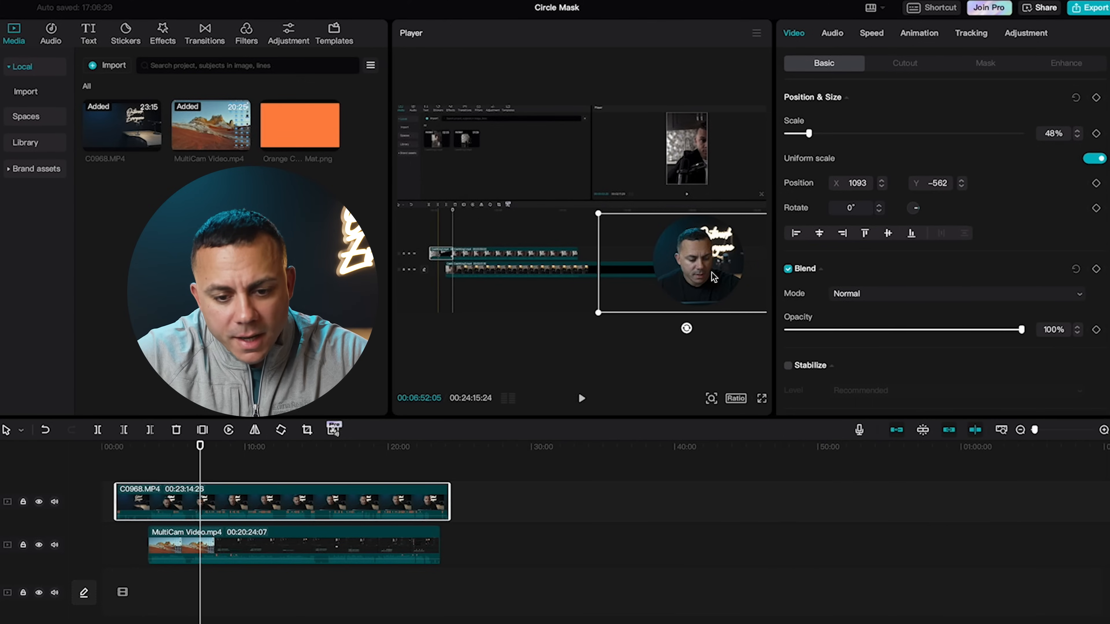
{"action": "left_click", "coordinate": [580, 397]}
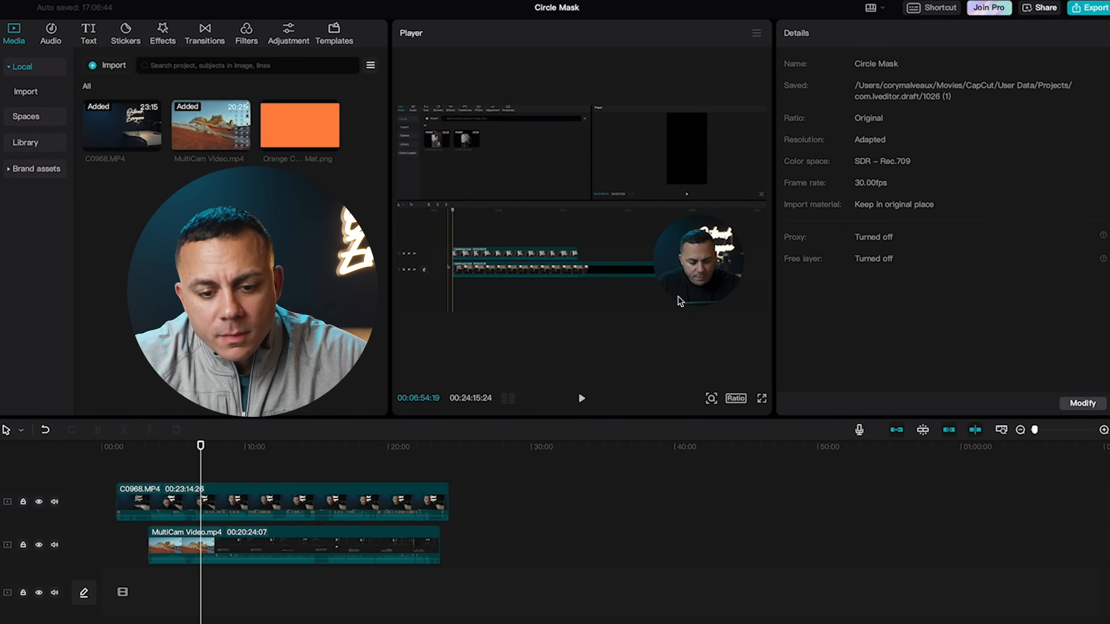
{"action": "mouse_move", "coordinate": [738, 239]}
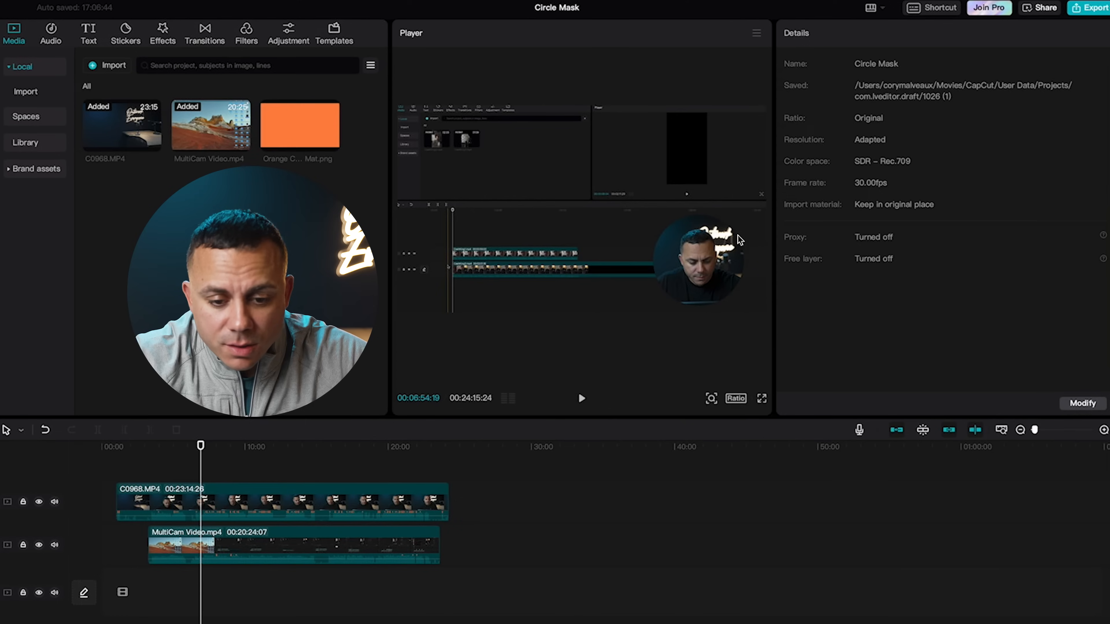
{"action": "left_click", "coordinate": [300, 125]}
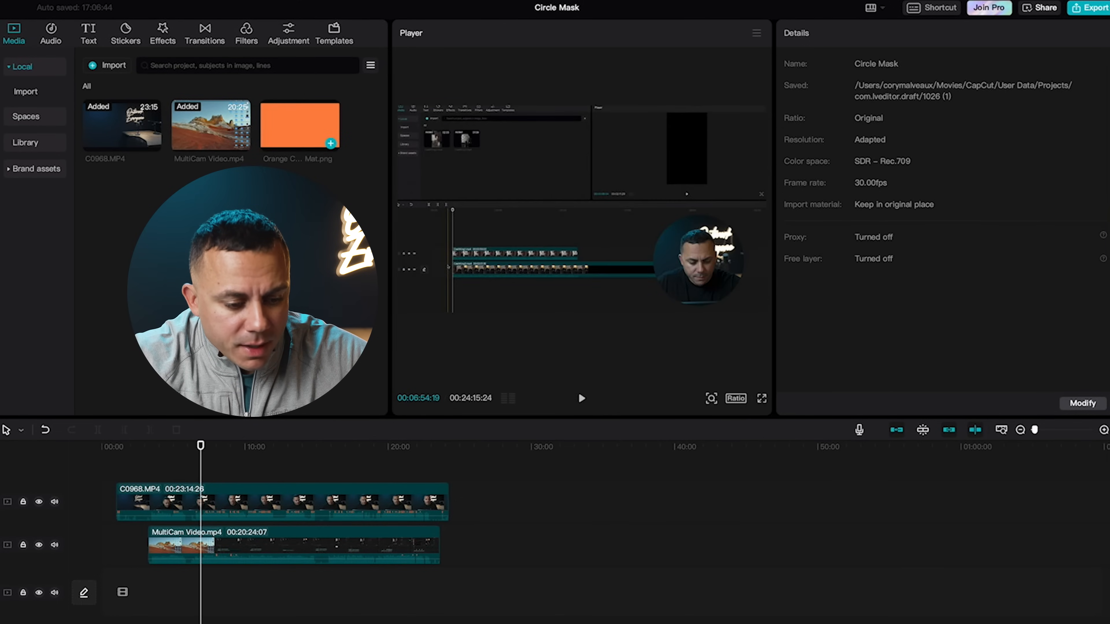
Step: Add Orange Color Mat.png to the timeline and select it for layer adjustment
{"action": "left_click", "coordinate": [205, 502]}
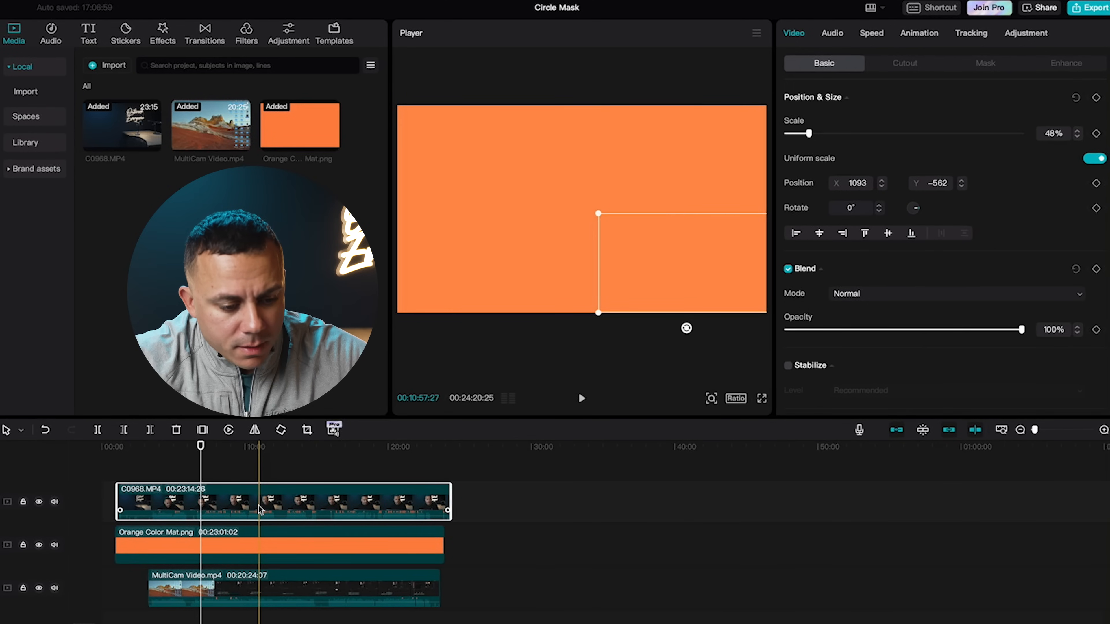
{"action": "left_click", "coordinate": [278, 545]}
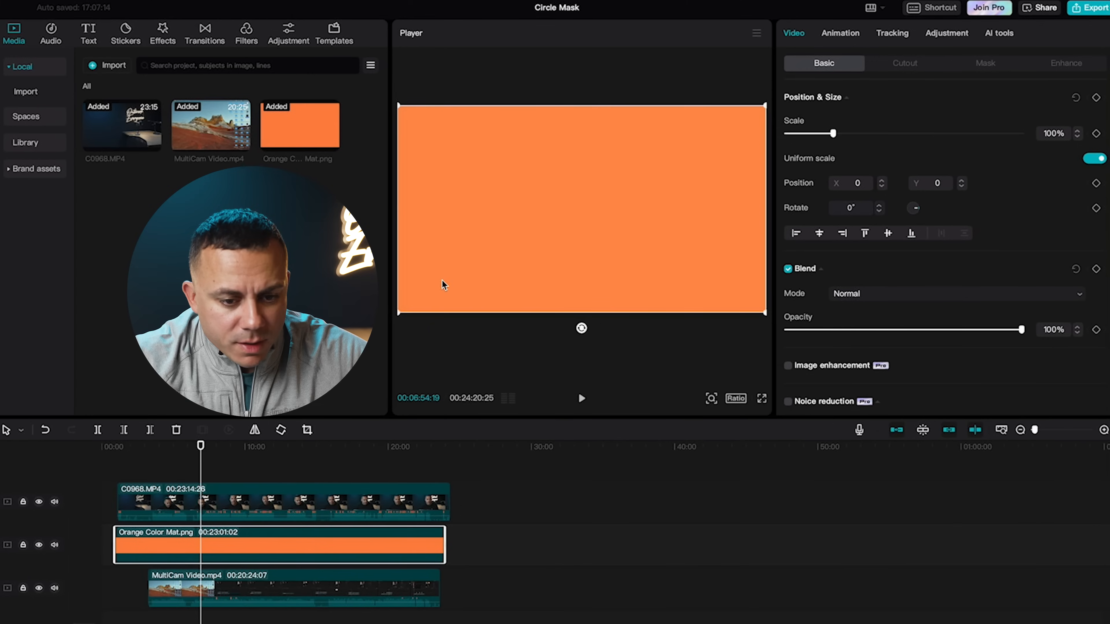
{"action": "left_click", "coordinate": [308, 544]}
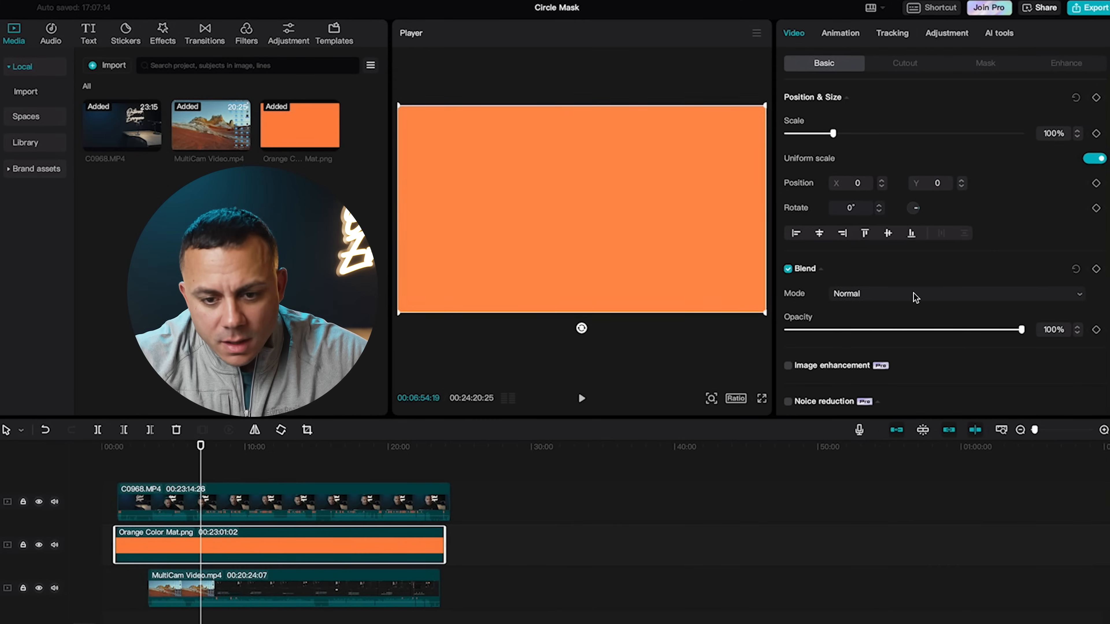
{"action": "scroll", "scroll_direction": "down", "scroll_amount": 3}
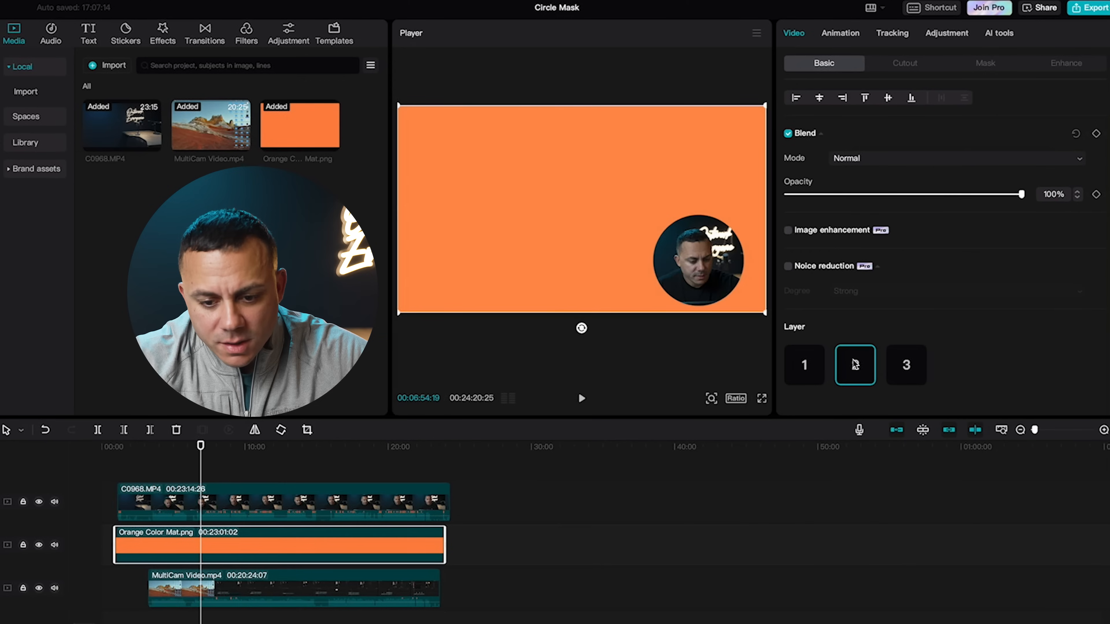
Step: Set the orange mat's Layer to 2, between the screen recording and the talking head
{"action": "left_click", "coordinate": [803, 365]}
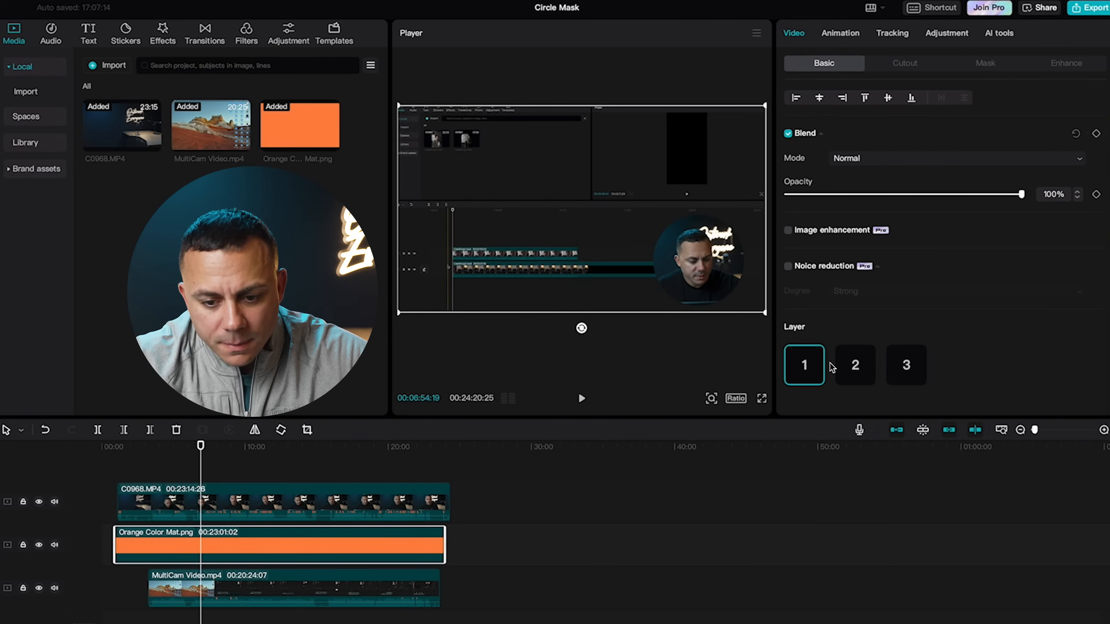
{"action": "left_click", "coordinate": [854, 364]}
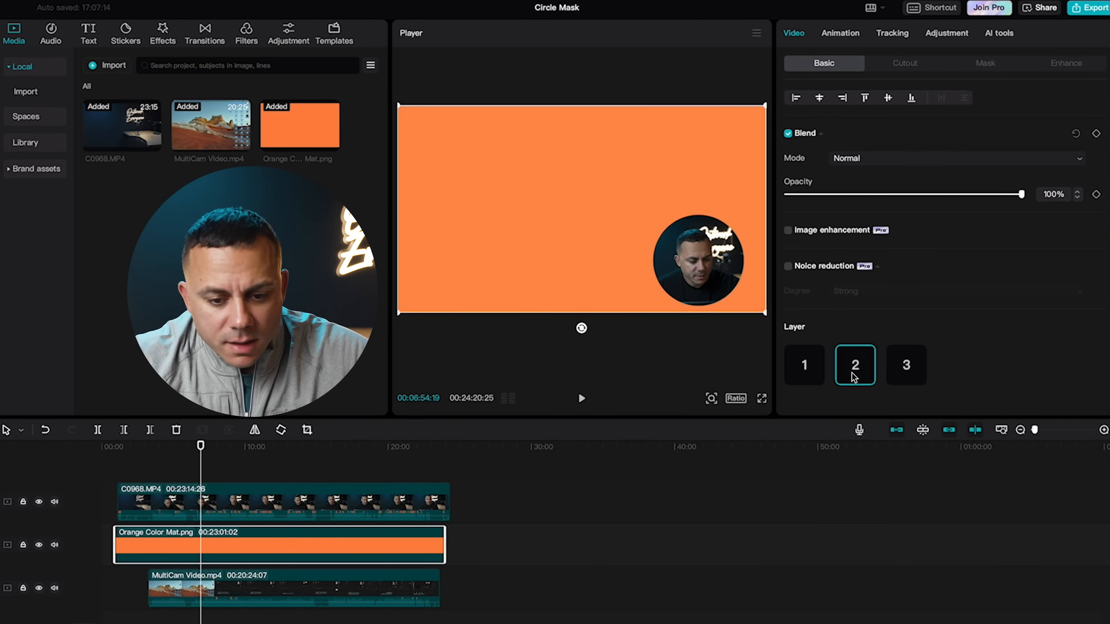
{"action": "left_click", "coordinate": [425, 544]}
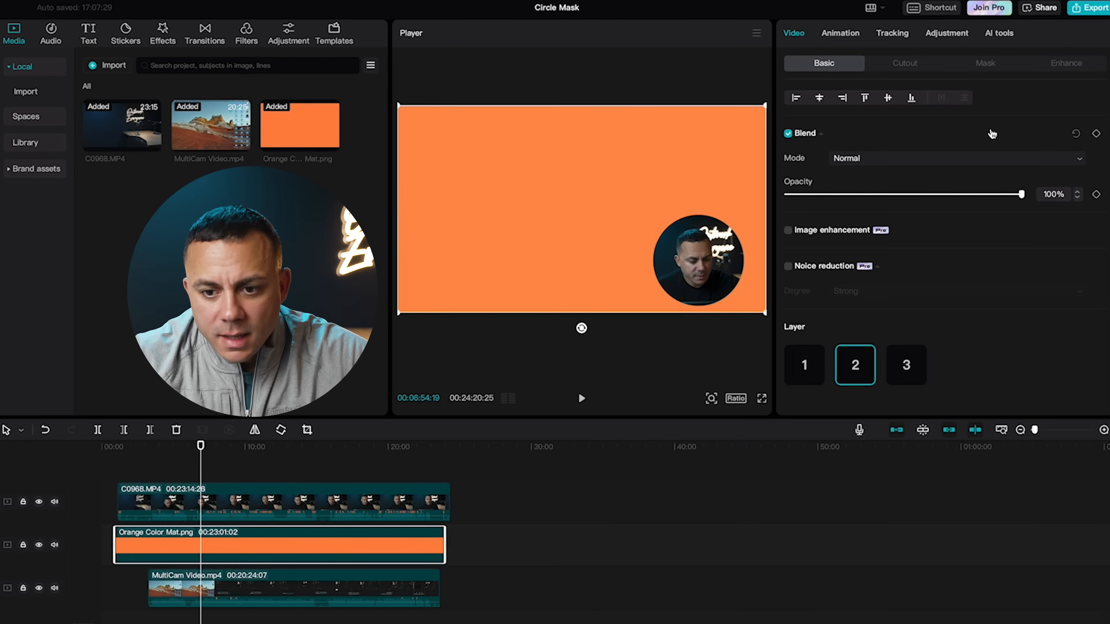
Step: Apply a Circle mask to the orange mat, sized slightly larger than the face circle
{"action": "left_click", "coordinate": [984, 63]}
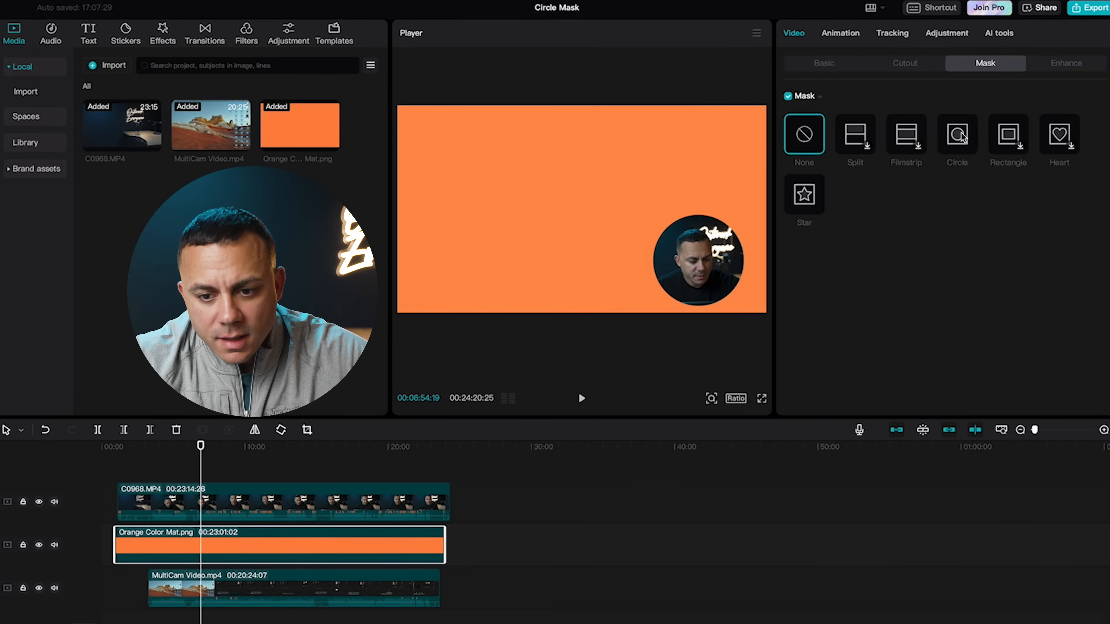
{"action": "left_click", "coordinate": [956, 133]}
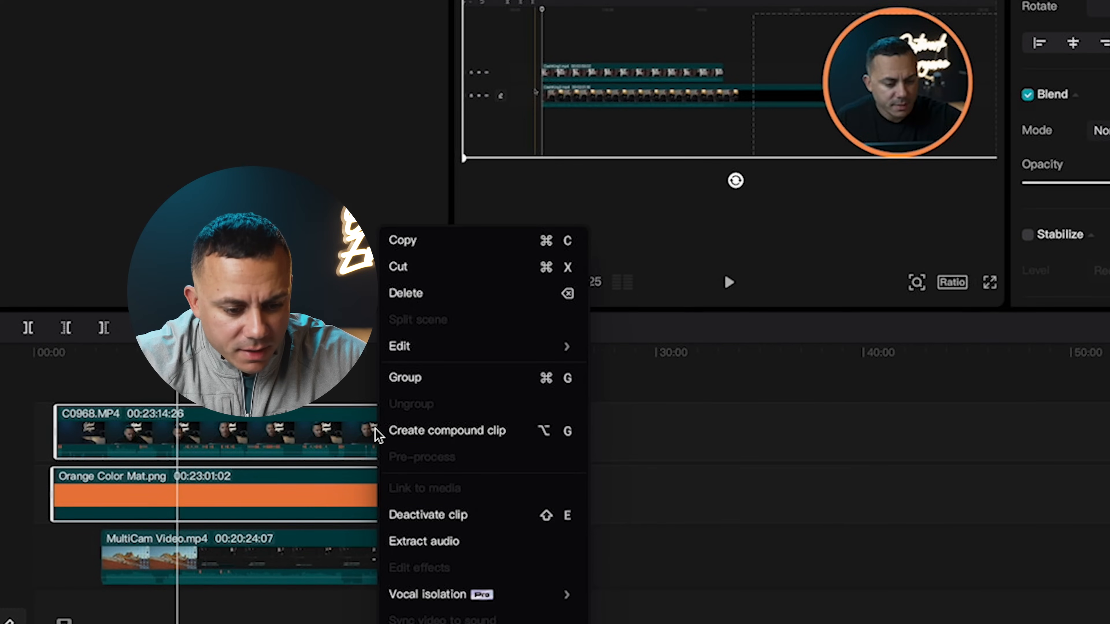
{"action": "left_click", "coordinate": [447, 430]}
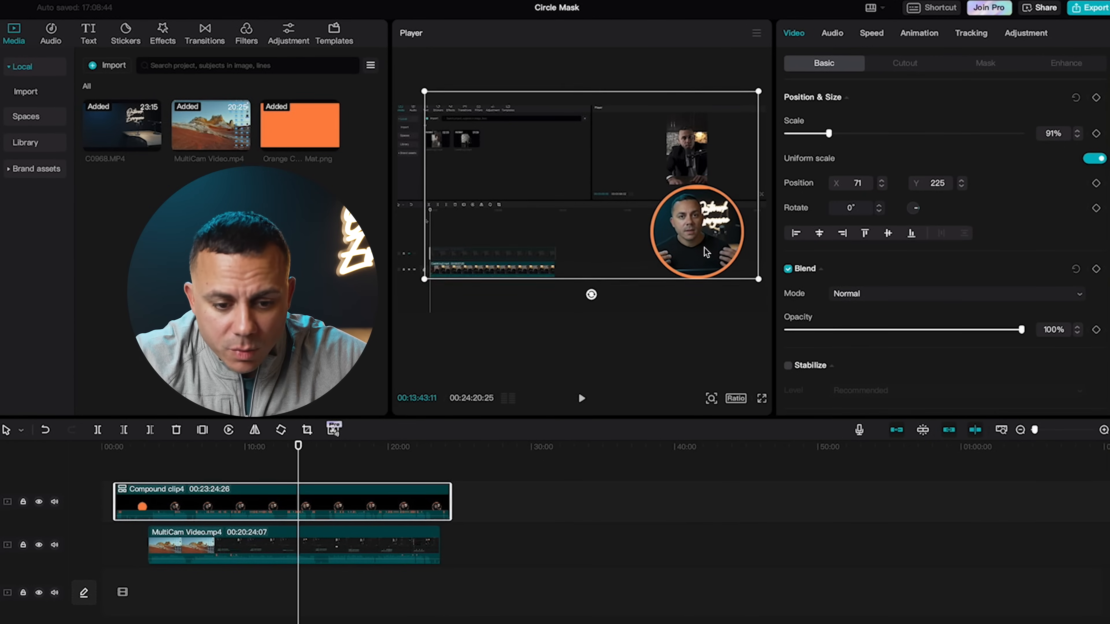
Step: Move the ringed circle compound clip to about Position 116, 262 and clear the timeline
{"action": "left_click", "coordinate": [579, 398]}
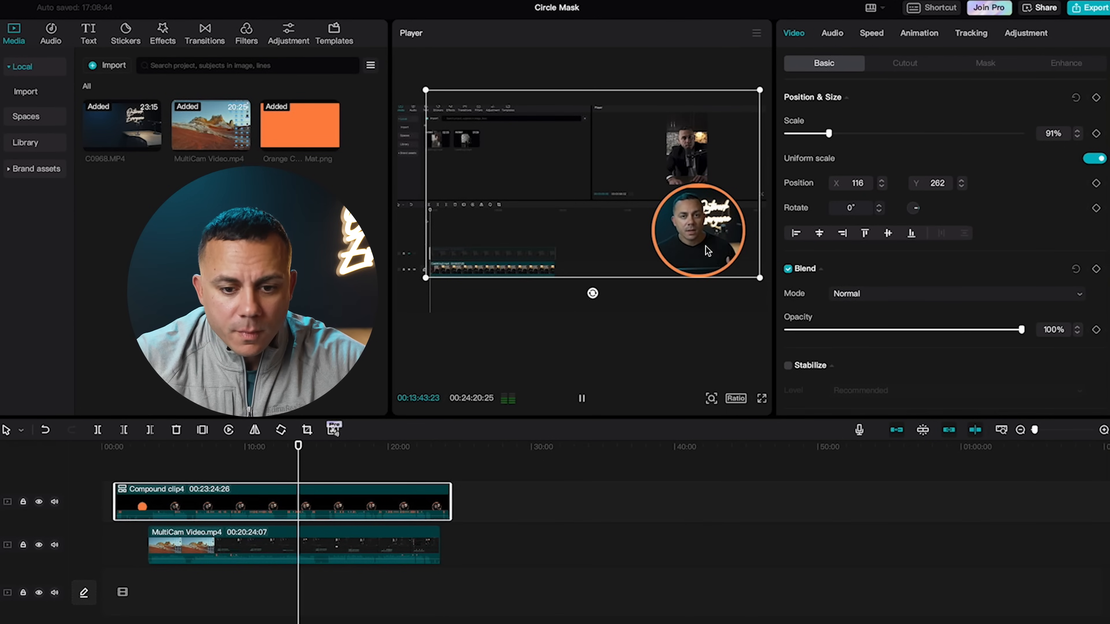
{"action": "left_click", "coordinate": [581, 398]}
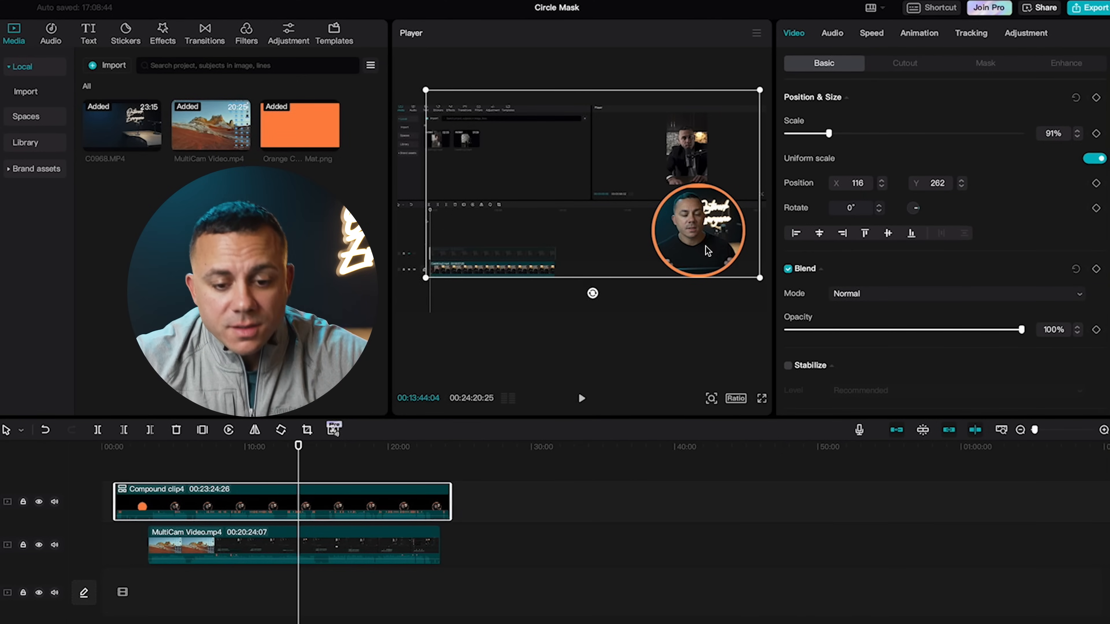
{"action": "left_click", "coordinate": [499, 447]}
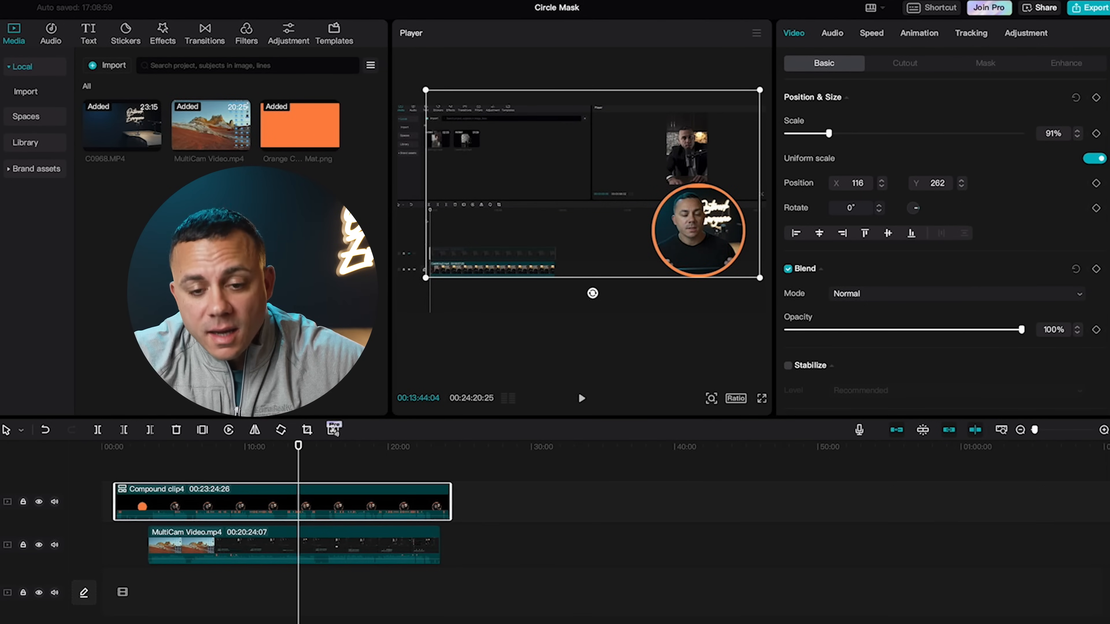
{"action": "scroll", "scroll_direction": "down", "scroll_amount": 3}
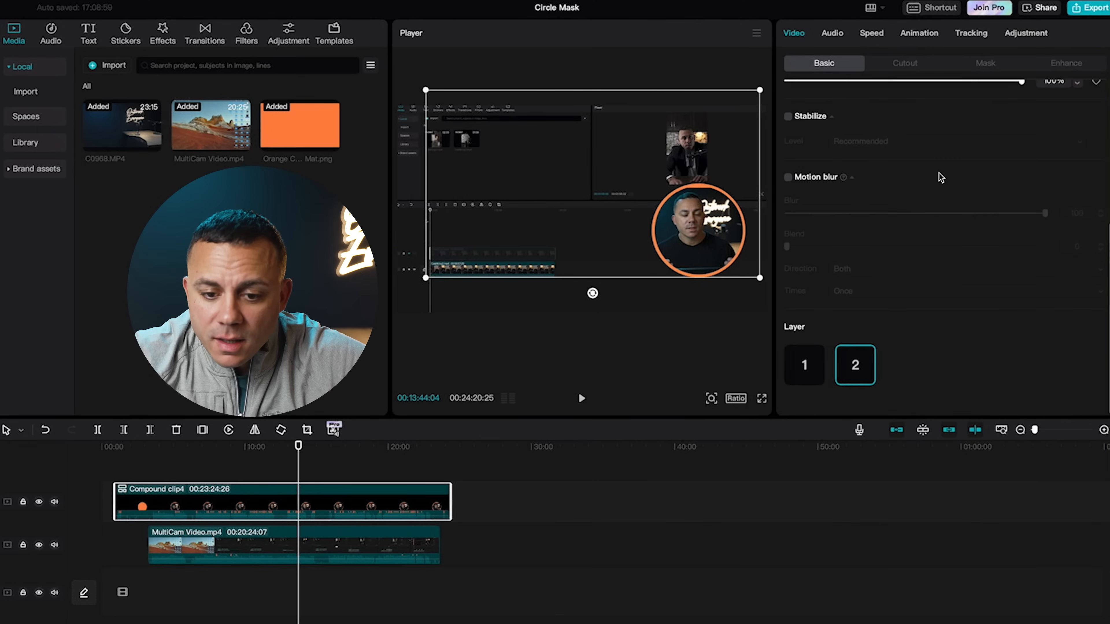
{"action": "mouse_move", "coordinate": [853, 181]}
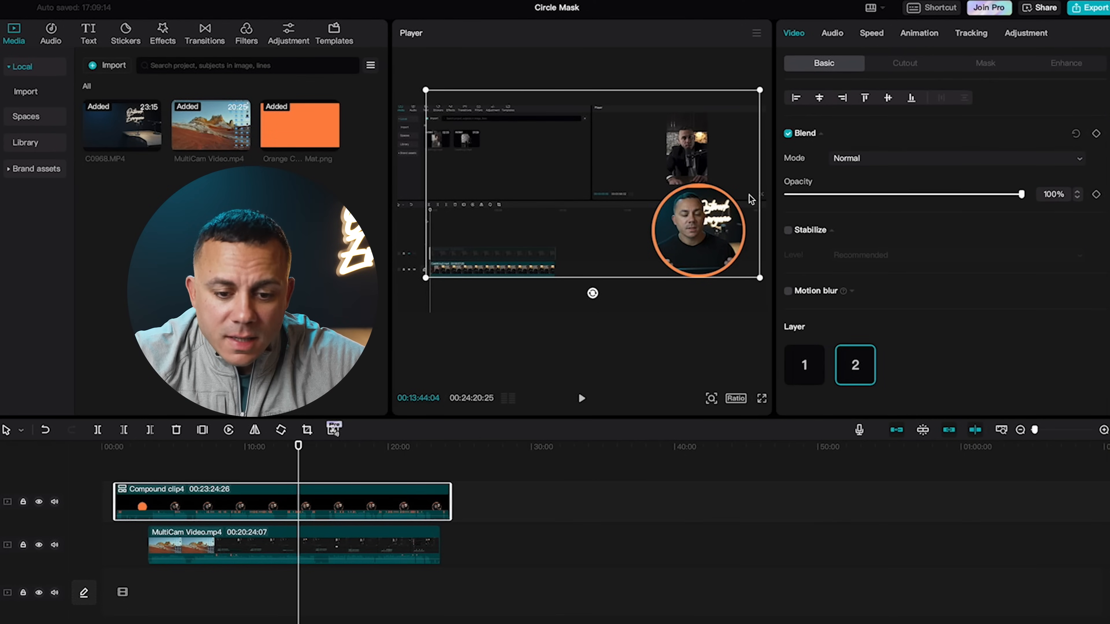
{"action": "left_click", "coordinate": [313, 446]}
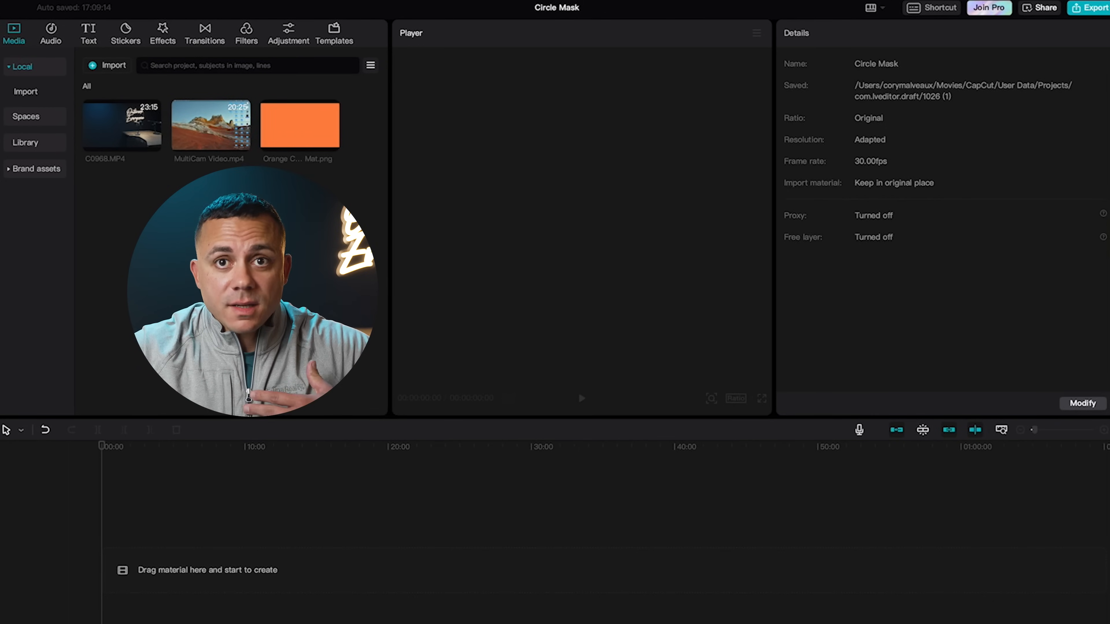
{"action": "mouse_move", "coordinate": [237, 152]}
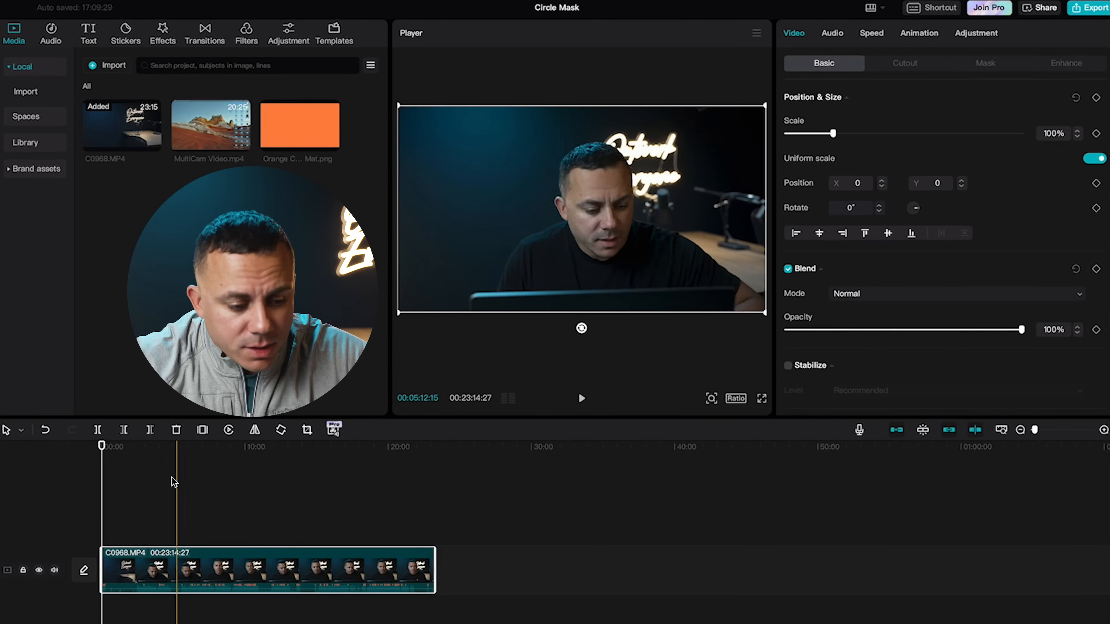
Step: Circle-mask C0968.MP4 around the face and set a white Color canvas behind it
{"action": "left_click", "coordinate": [209, 446]}
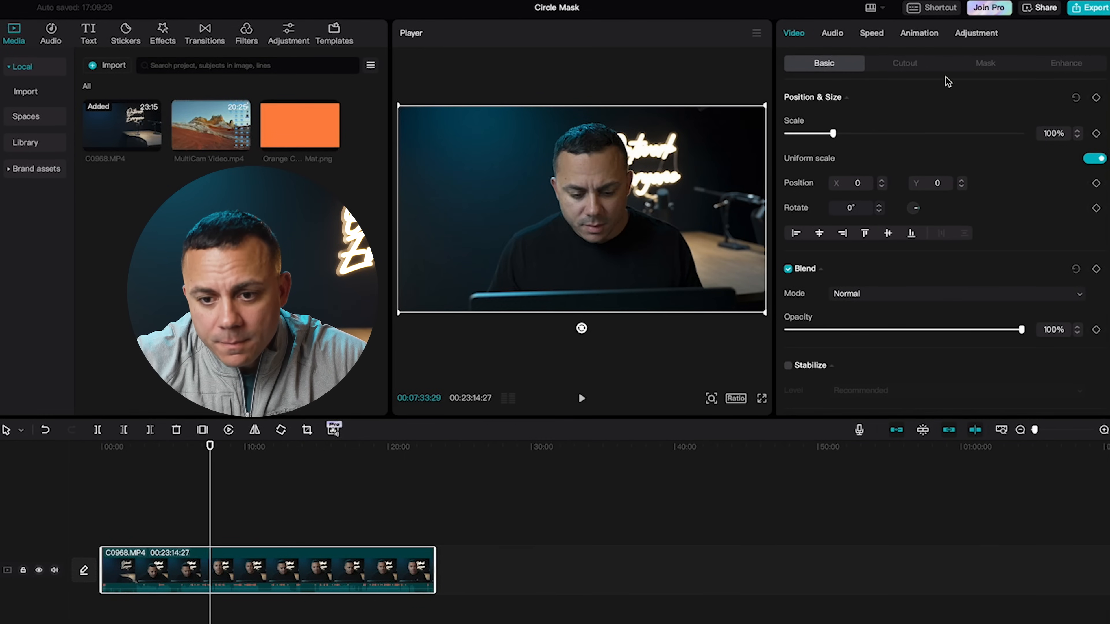
{"action": "left_click", "coordinate": [984, 63]}
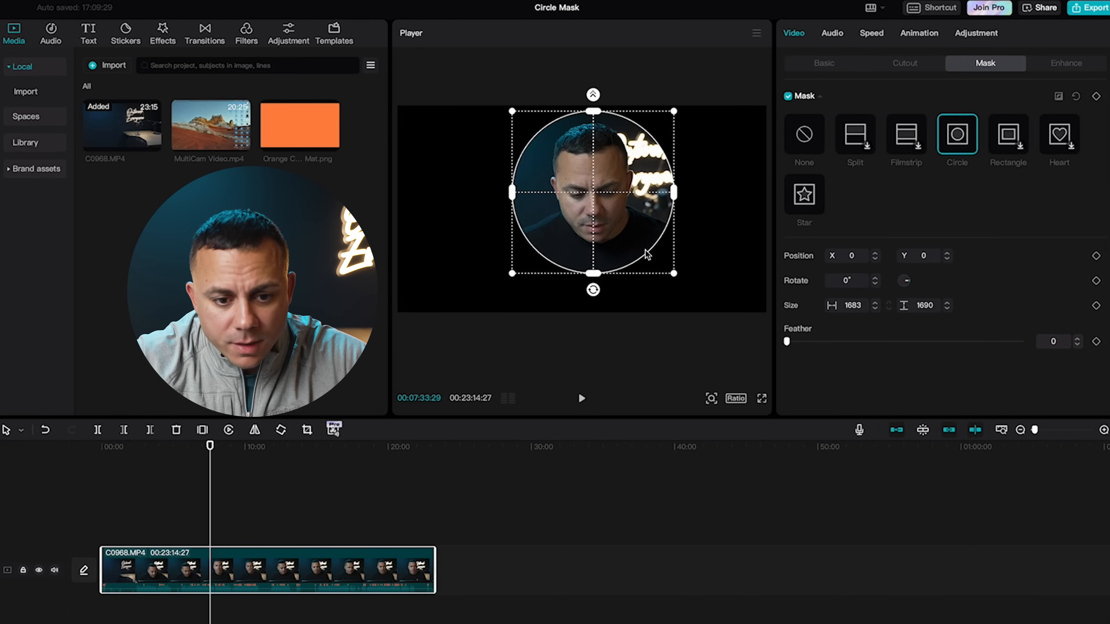
{"action": "left_click", "coordinate": [823, 63]}
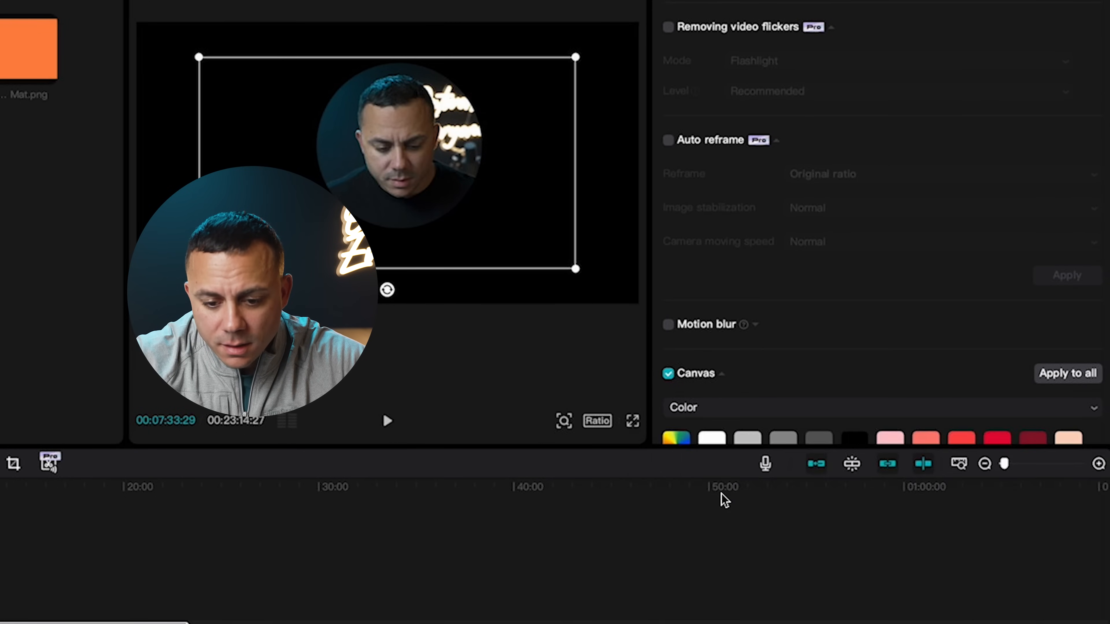
{"action": "left_click", "coordinate": [712, 437]}
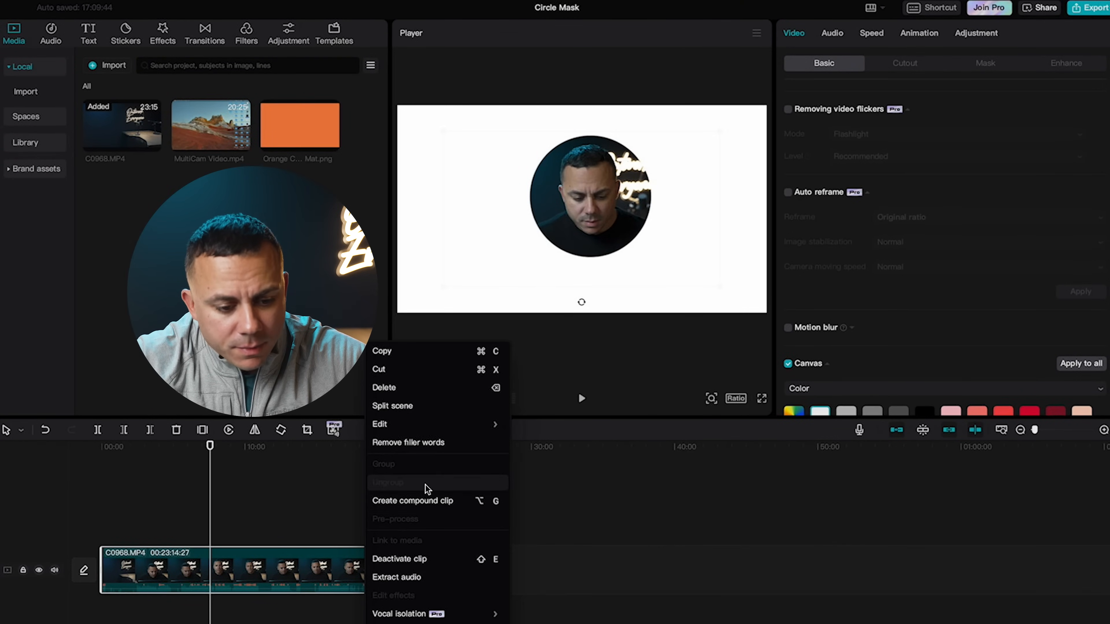
Step: Make the clip a compound clip and apply a slightly larger Circle mask, leaving a white ring
{"action": "left_click", "coordinate": [413, 500]}
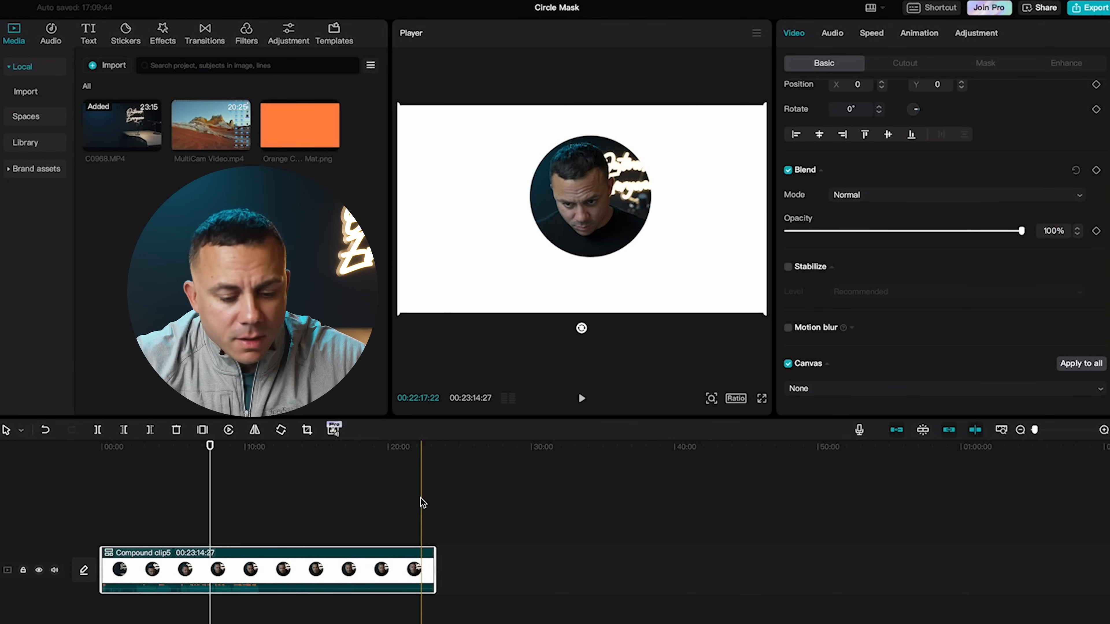
{"action": "left_click", "coordinate": [984, 63]}
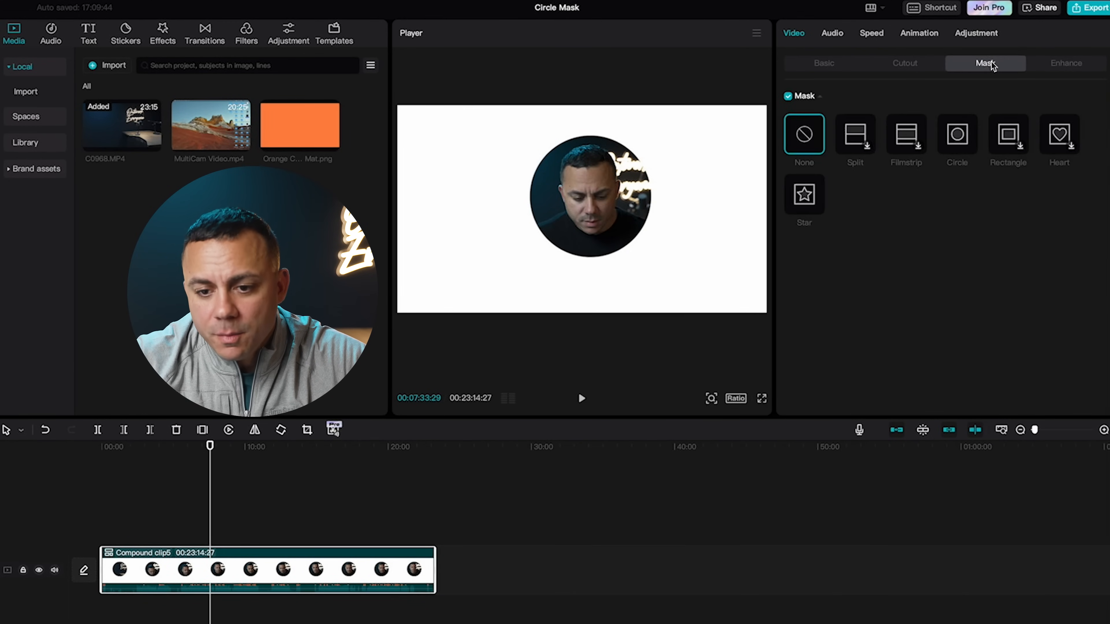
{"action": "left_click", "coordinate": [956, 133]}
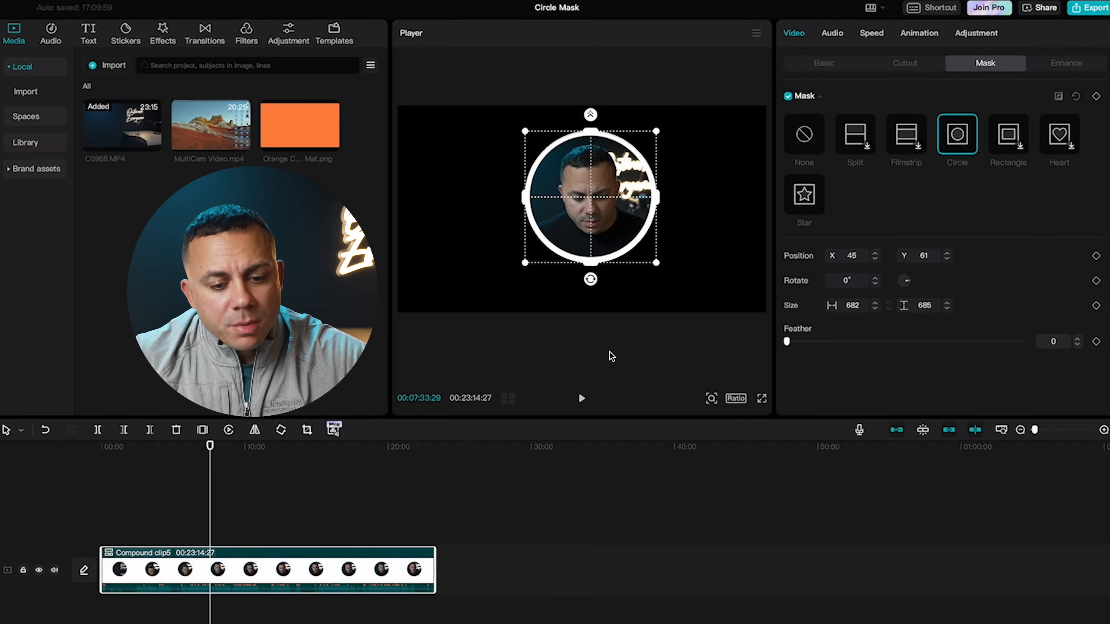
{"action": "left_click", "coordinate": [822, 63]}
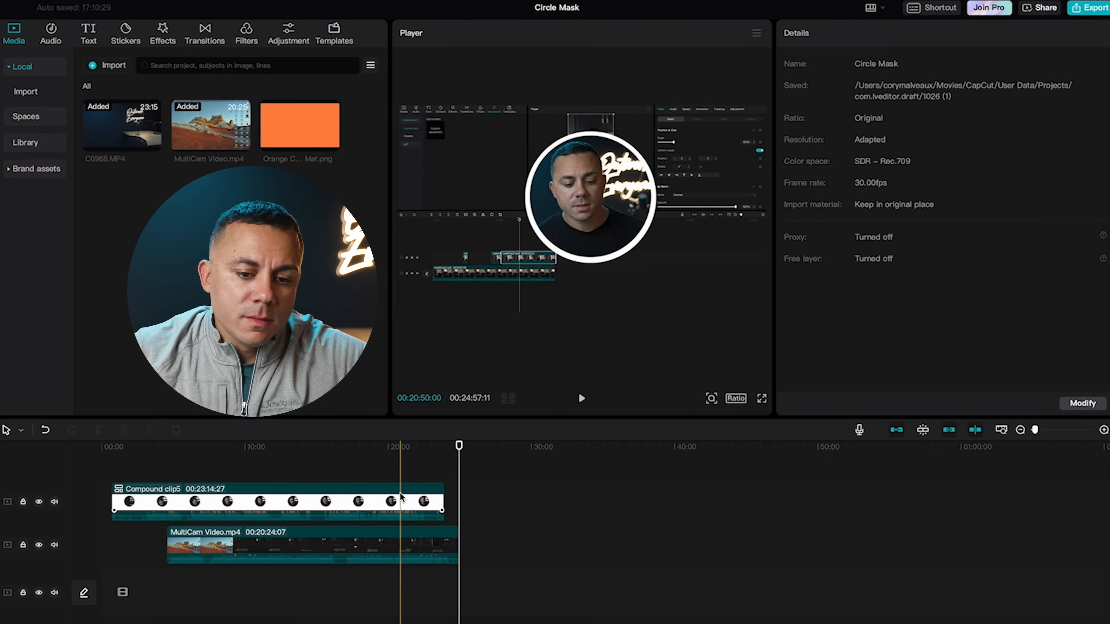
Step: Place Compound clip5 above MultiCam Video.mp4 and play back to check the overlay
{"action": "left_click", "coordinate": [276, 501]}
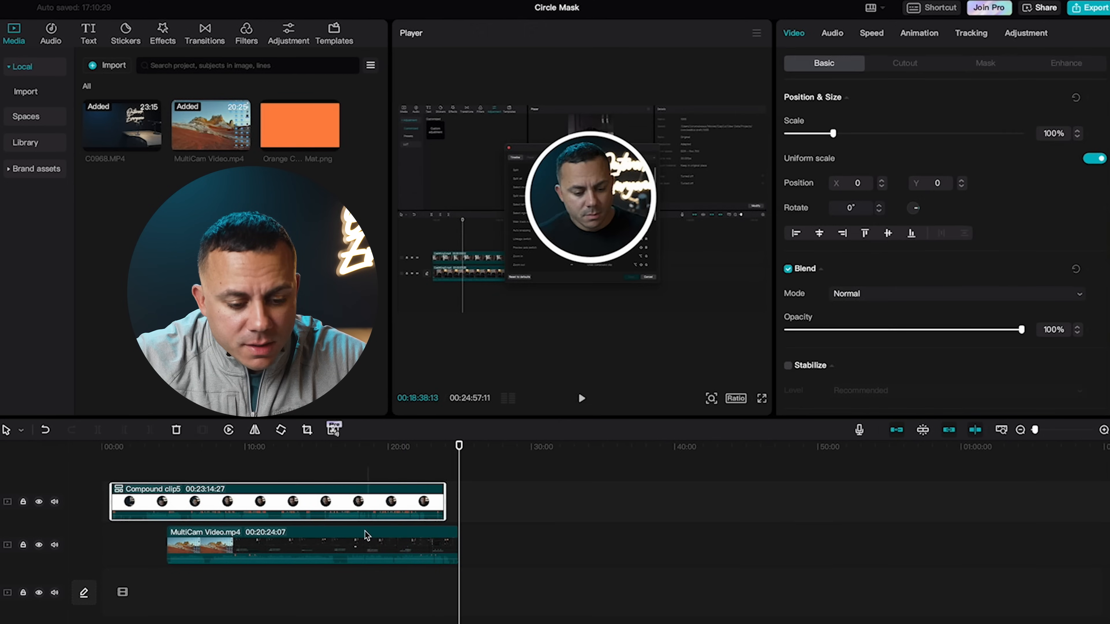
{"action": "right_click", "coordinate": [365, 534]}
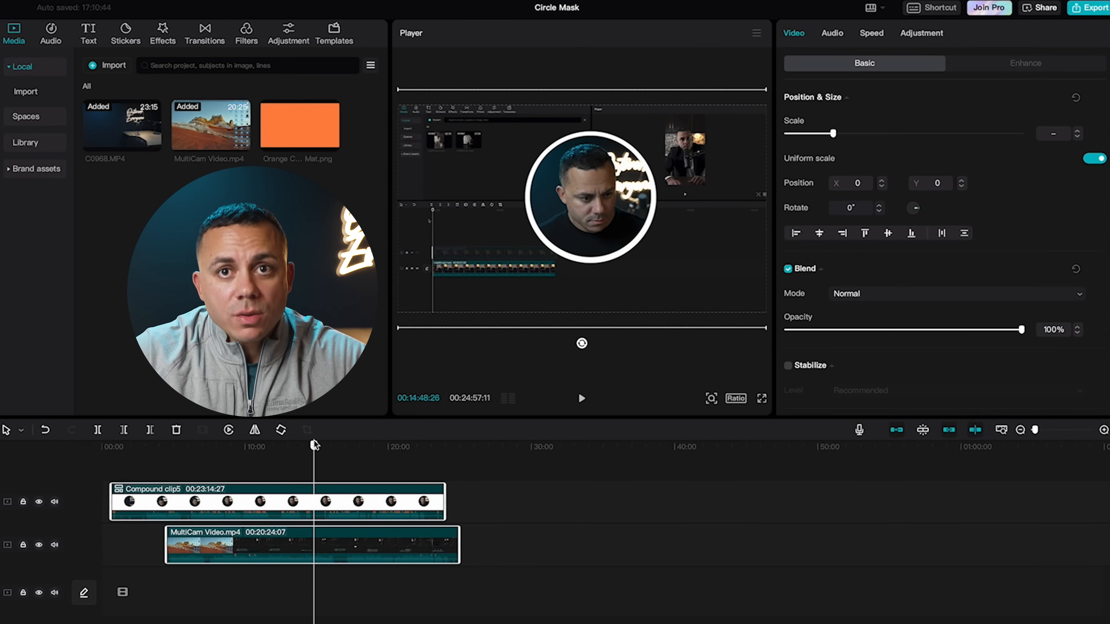
{"action": "mouse_move", "coordinate": [473, 243]}
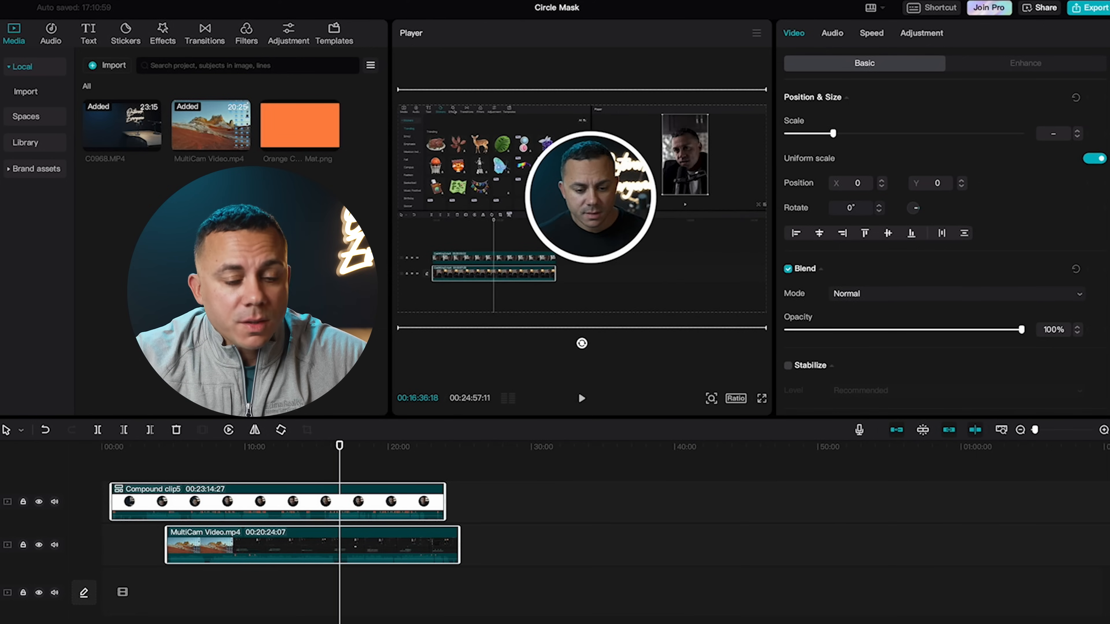
{"action": "left_click", "coordinate": [299, 125]}
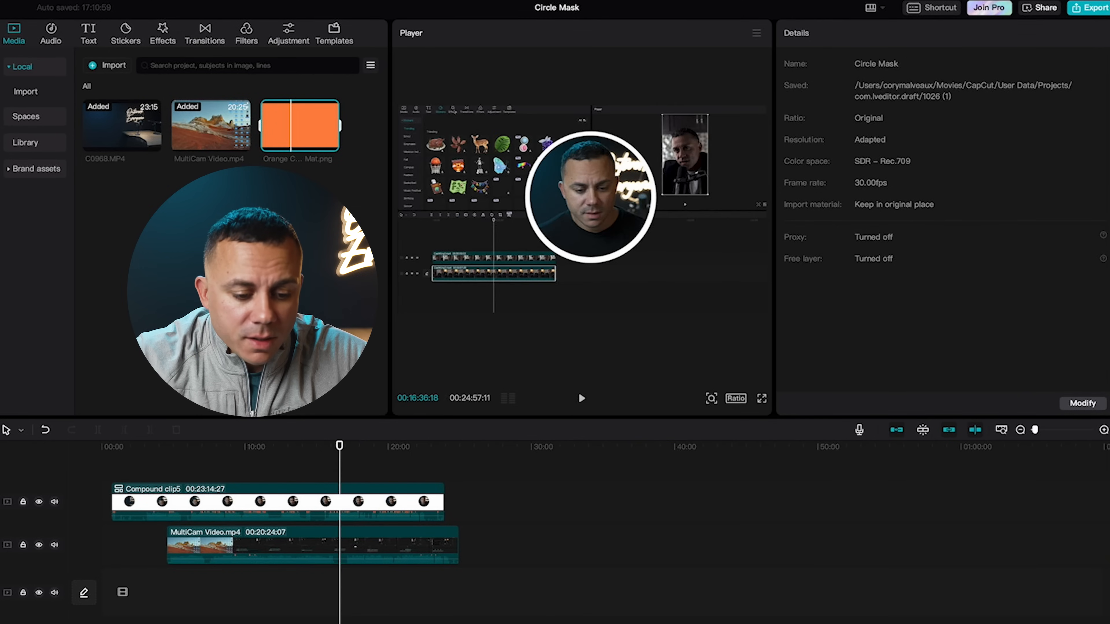
{"action": "left_click", "coordinate": [298, 126]}
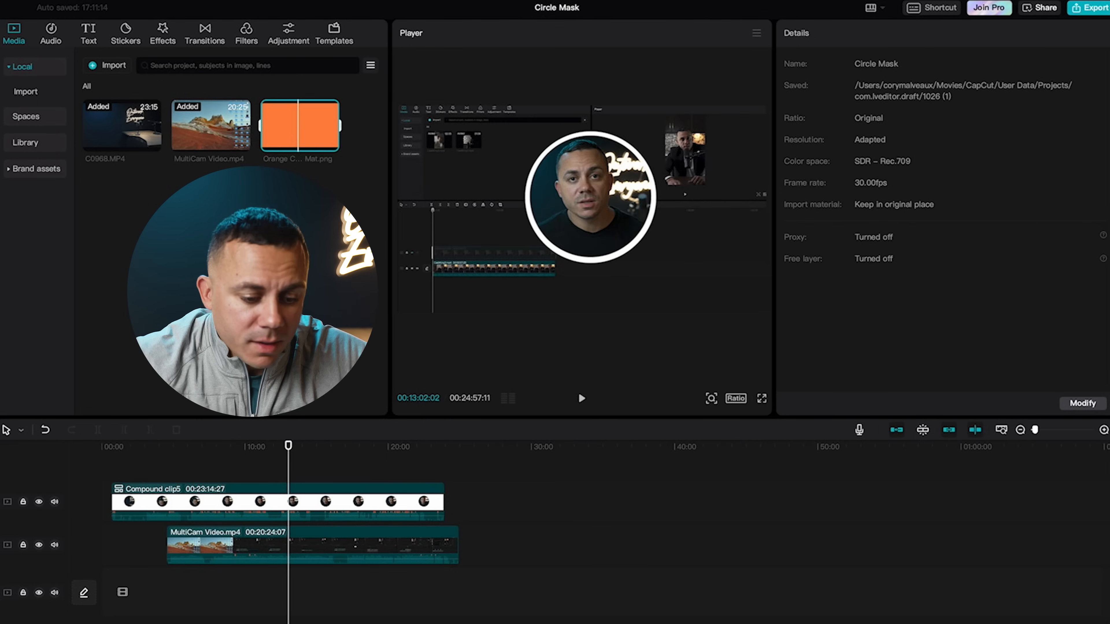
{"action": "left_click", "coordinate": [316, 447]}
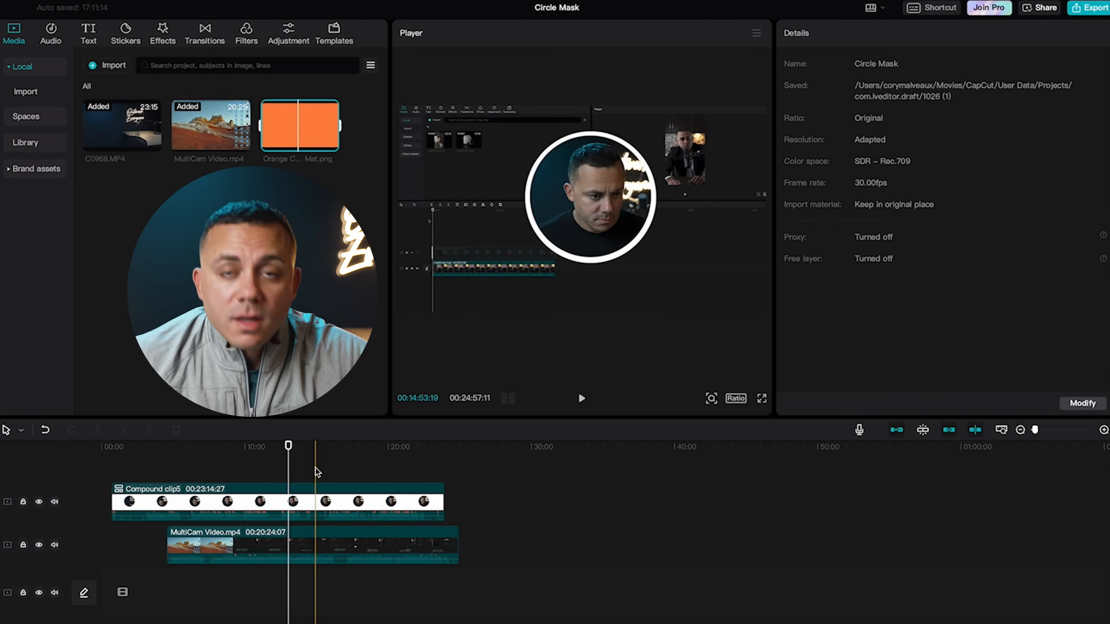